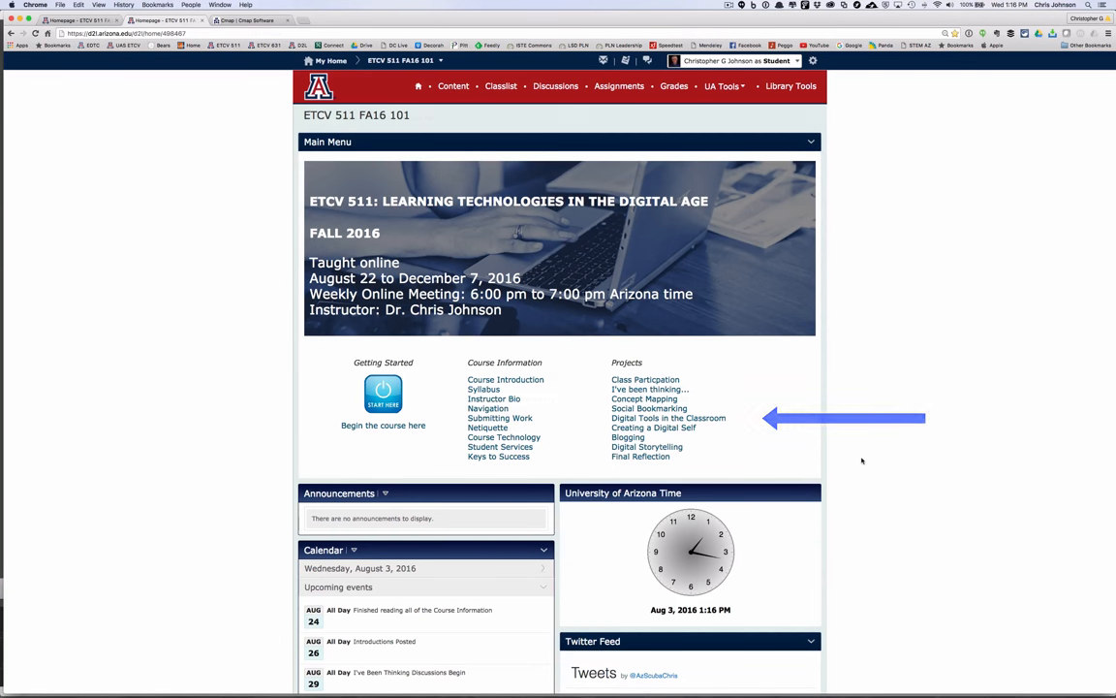
Open the Class Participation project and scroll through its Steps to Completion and the embedded form
click(643, 378)
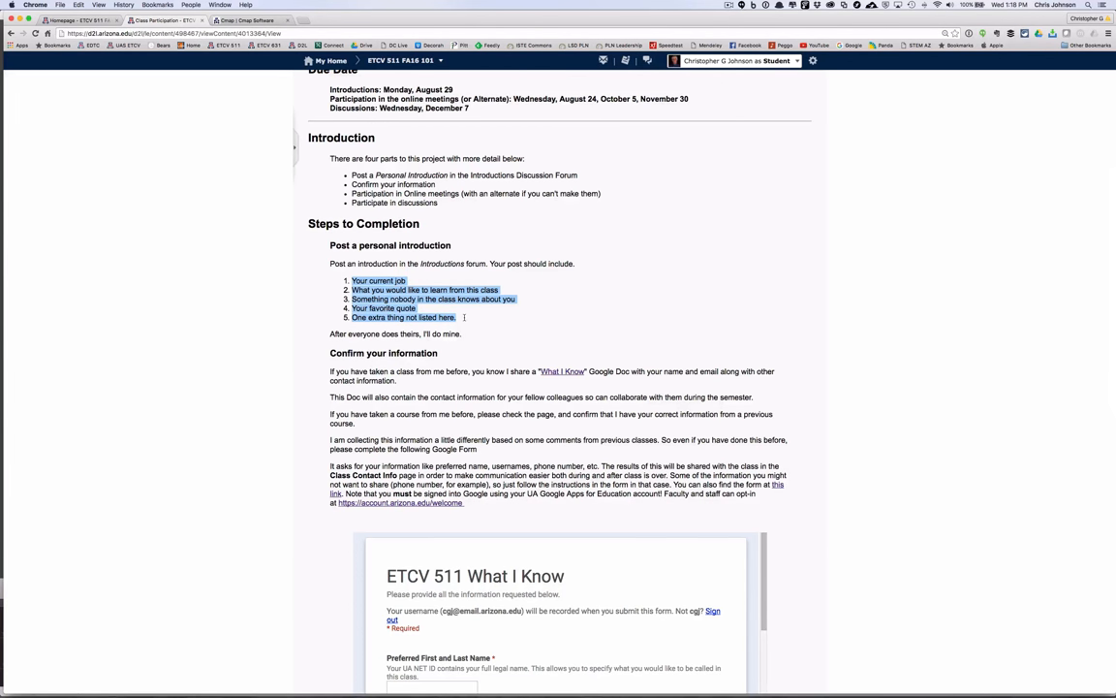
scroll(down, 3)
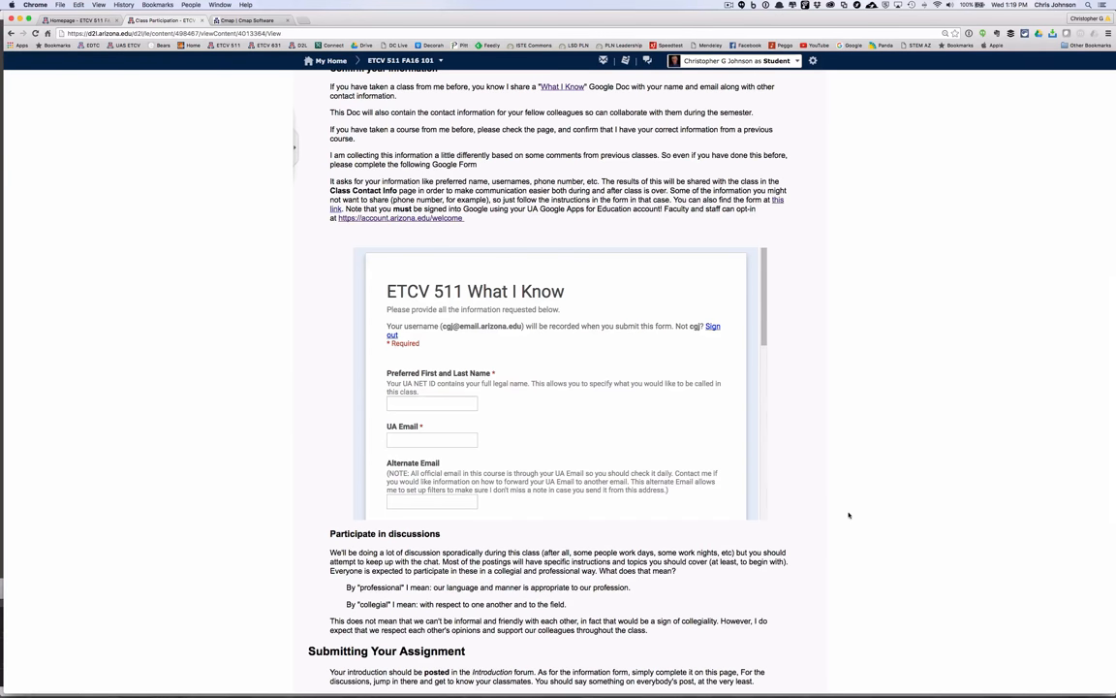
scroll(down, 3)
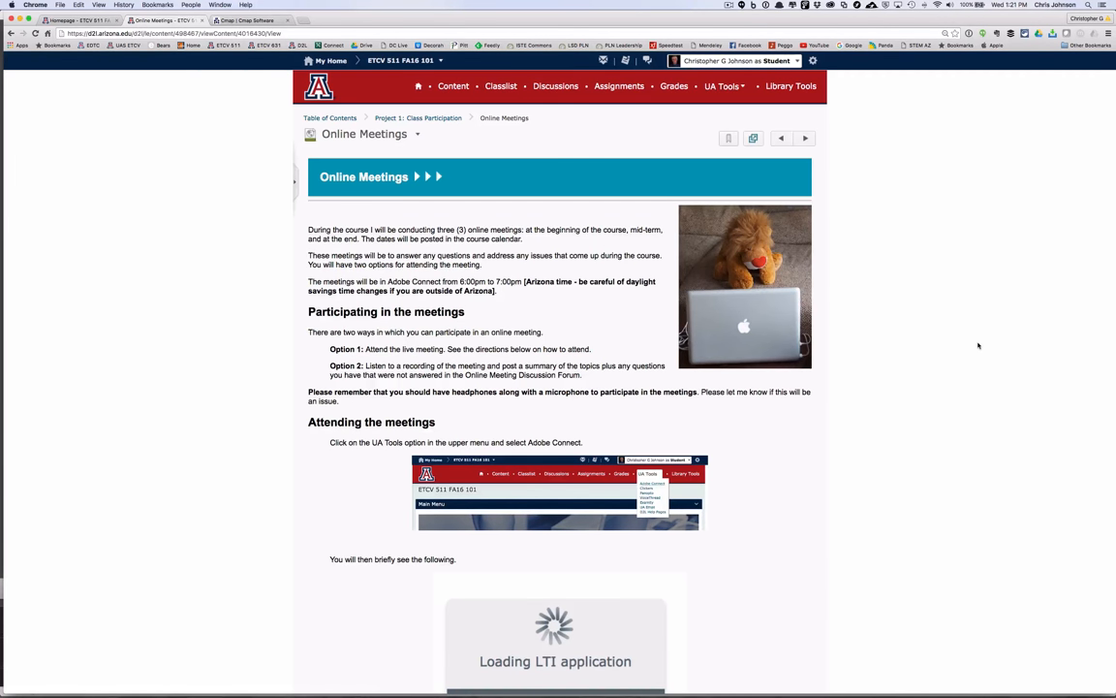
Scroll down the Online Meetings page to read how to take part in meetings
scroll(down, 3)
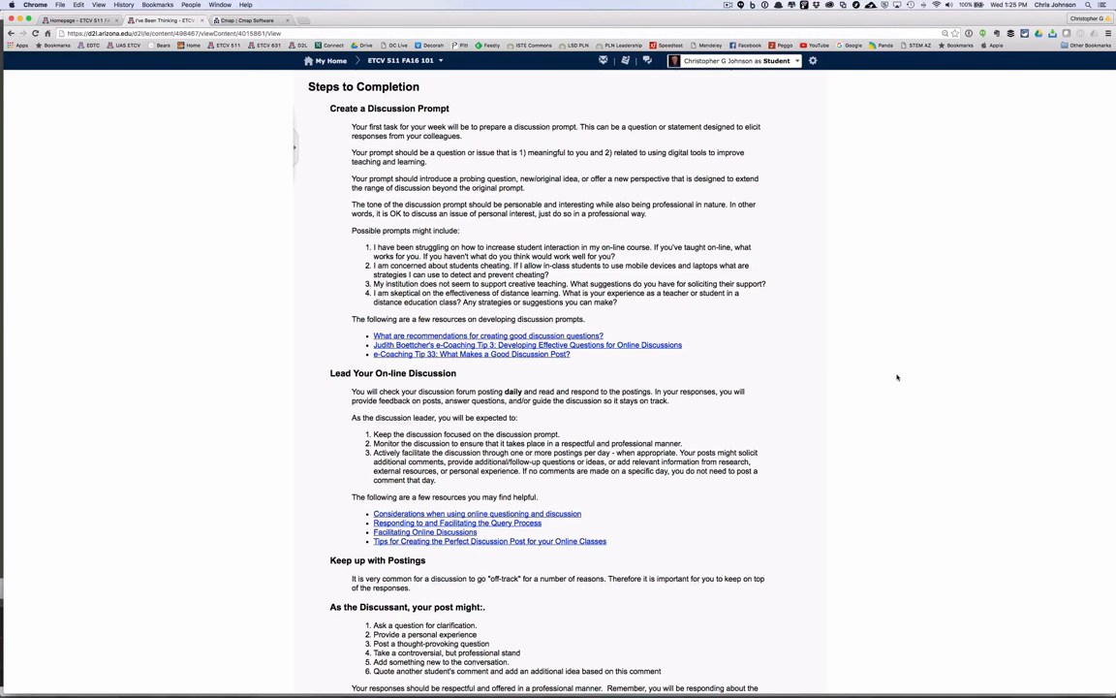
Scroll down the I've Been Thinking page through its Steps to Completion
scroll(down, 3)
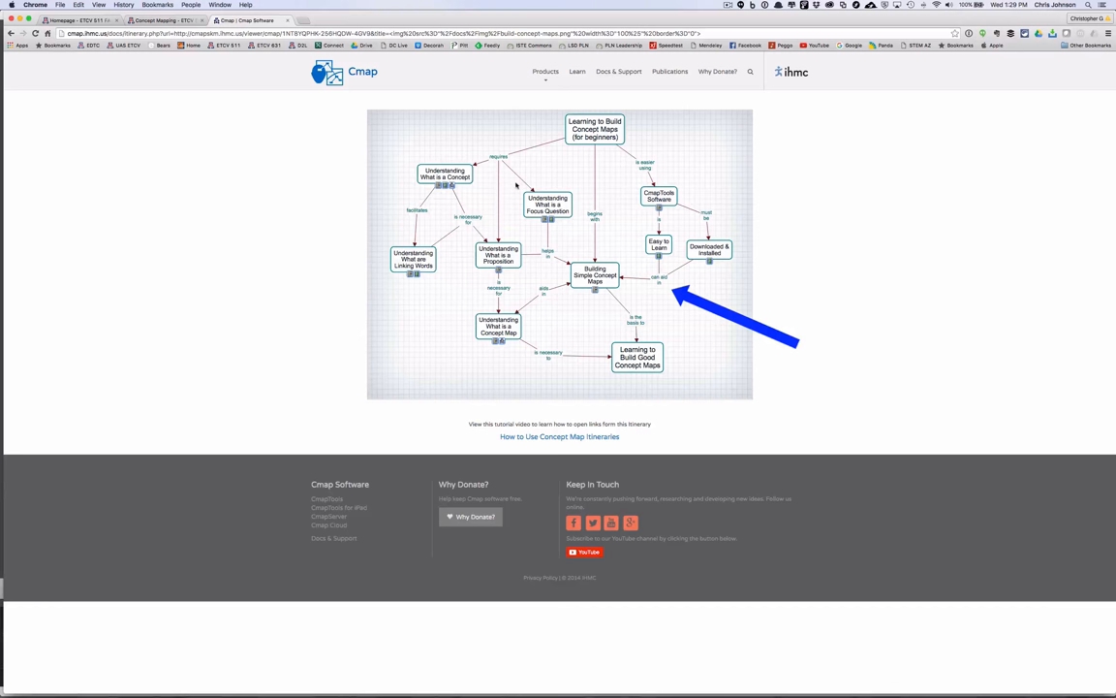
mouse_move(496, 254)
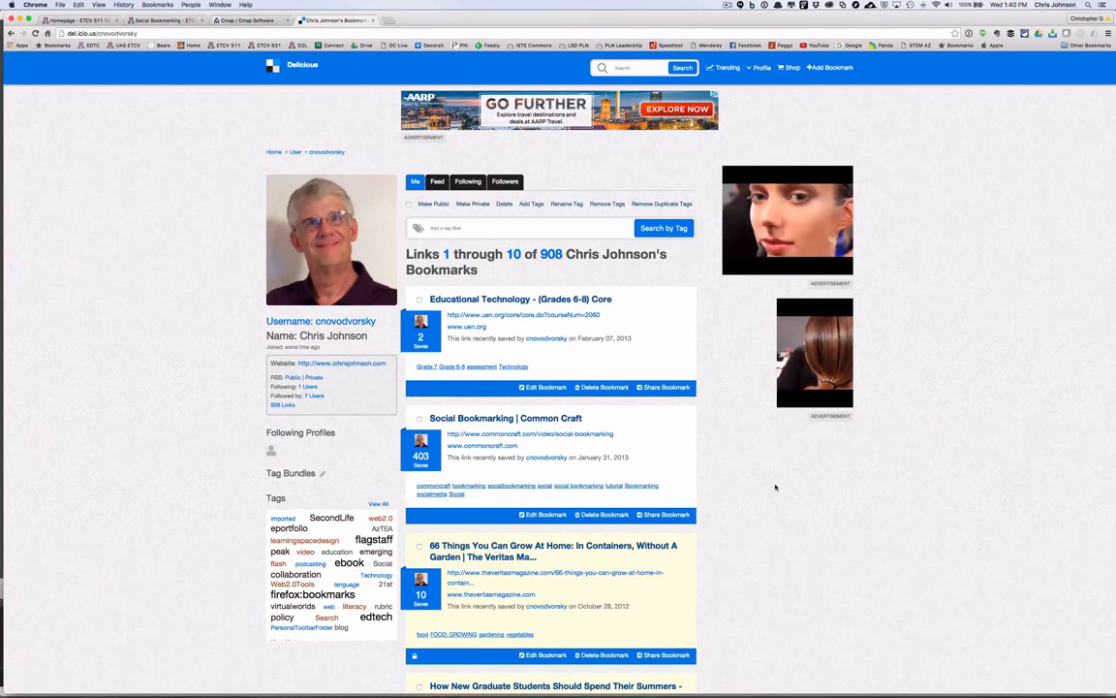
Scroll through the Social Bookmarking Introduction and Steps to Completion, highlighting text about meta-tags
scroll(down, 3)
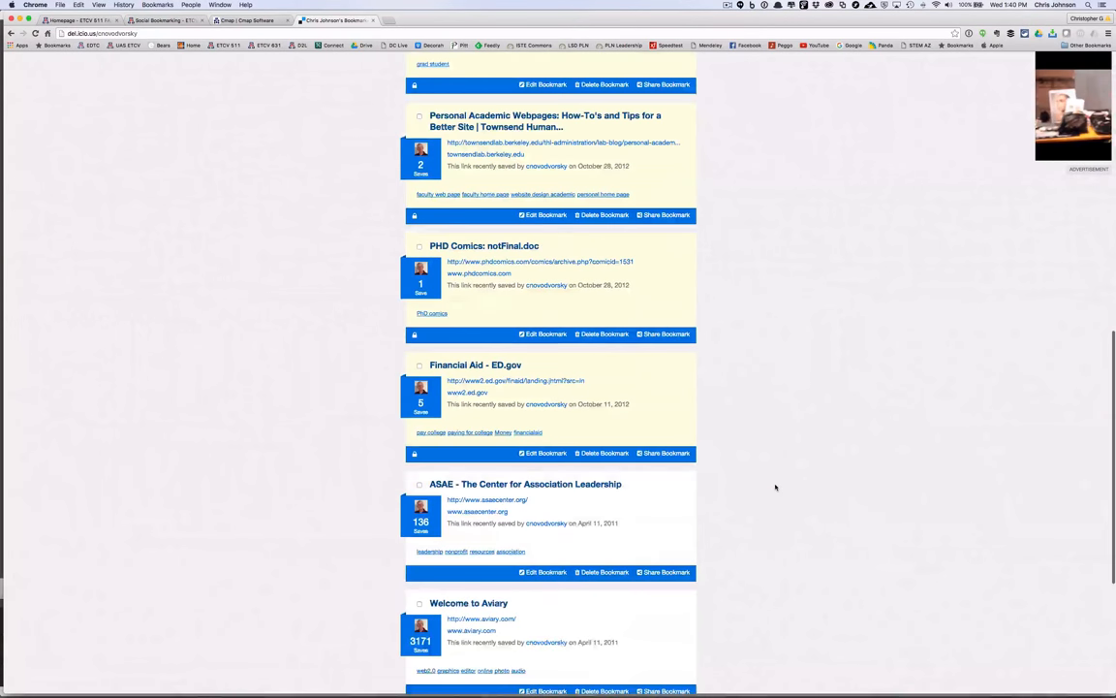
scroll(down, 3)
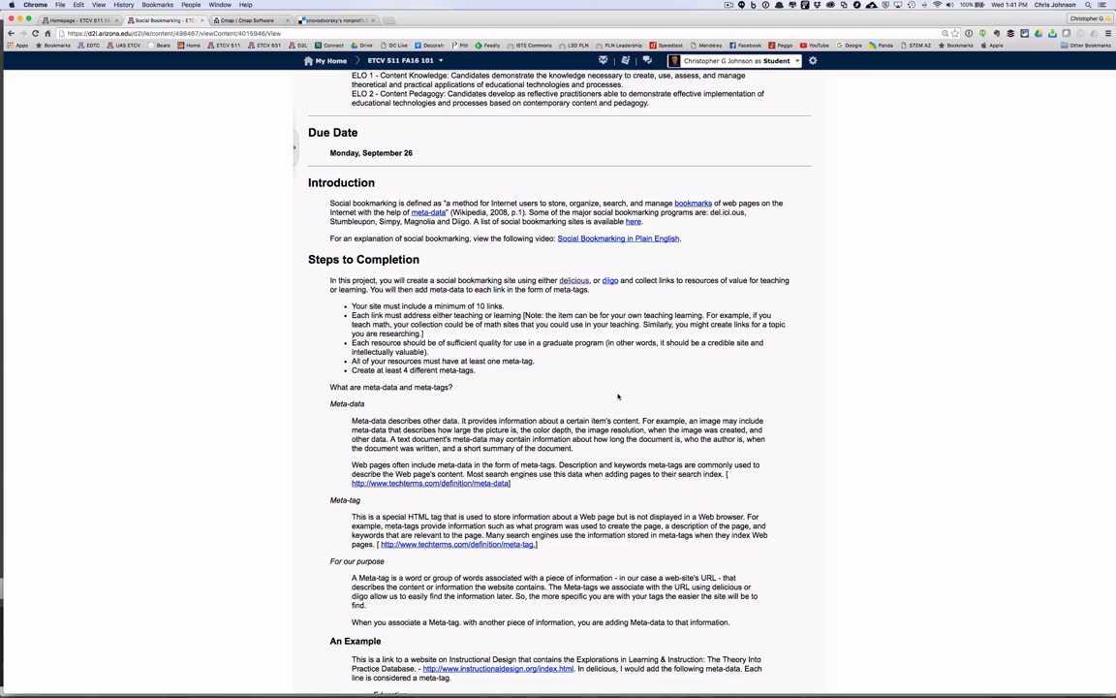
drag(350, 306, 480, 376)
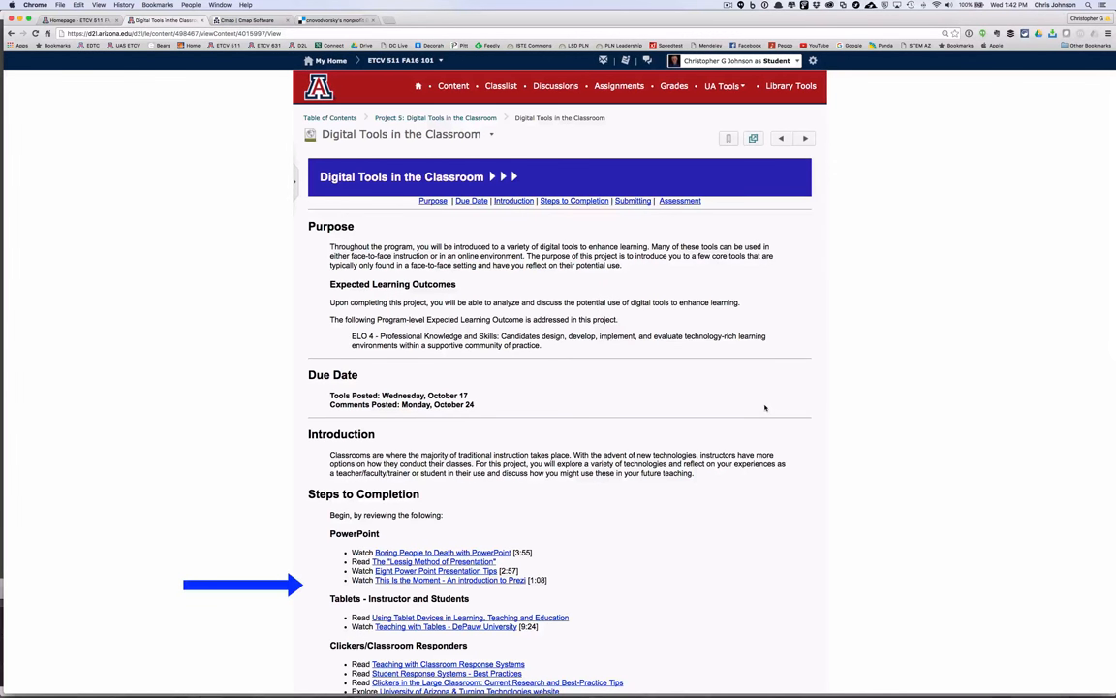
Scroll down the Digital Tools in the Classroom page to its Steps to Completion
scroll(down, 3)
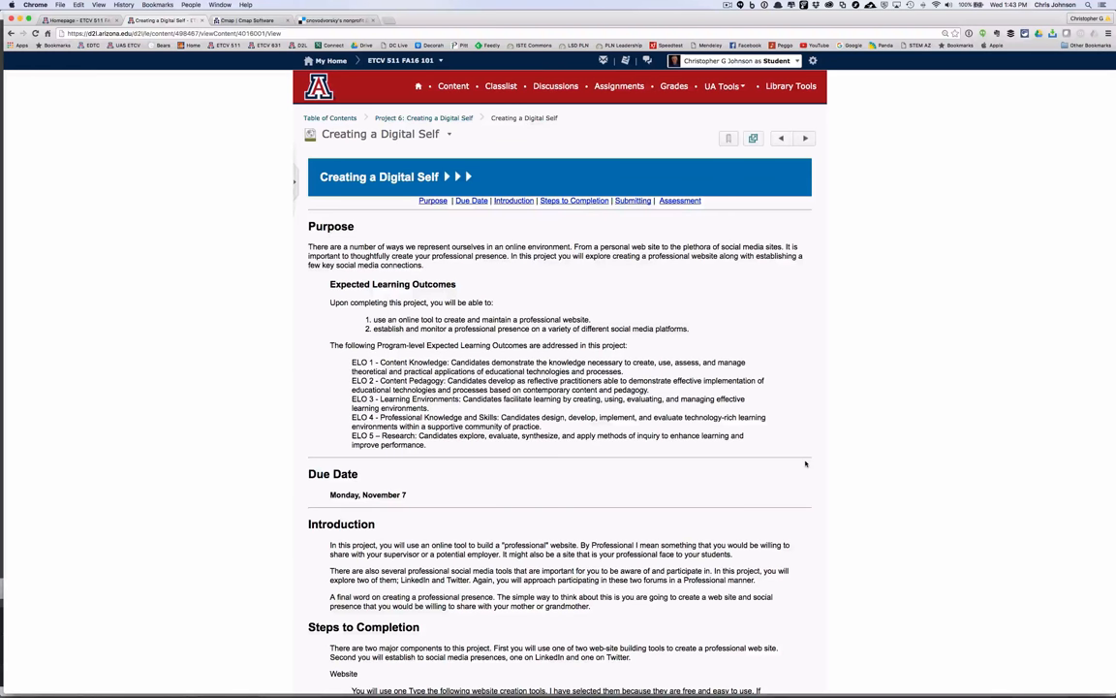
Scroll down the Creating a Digital Self page to the Website section under Steps to Completion
scroll(down, 3)
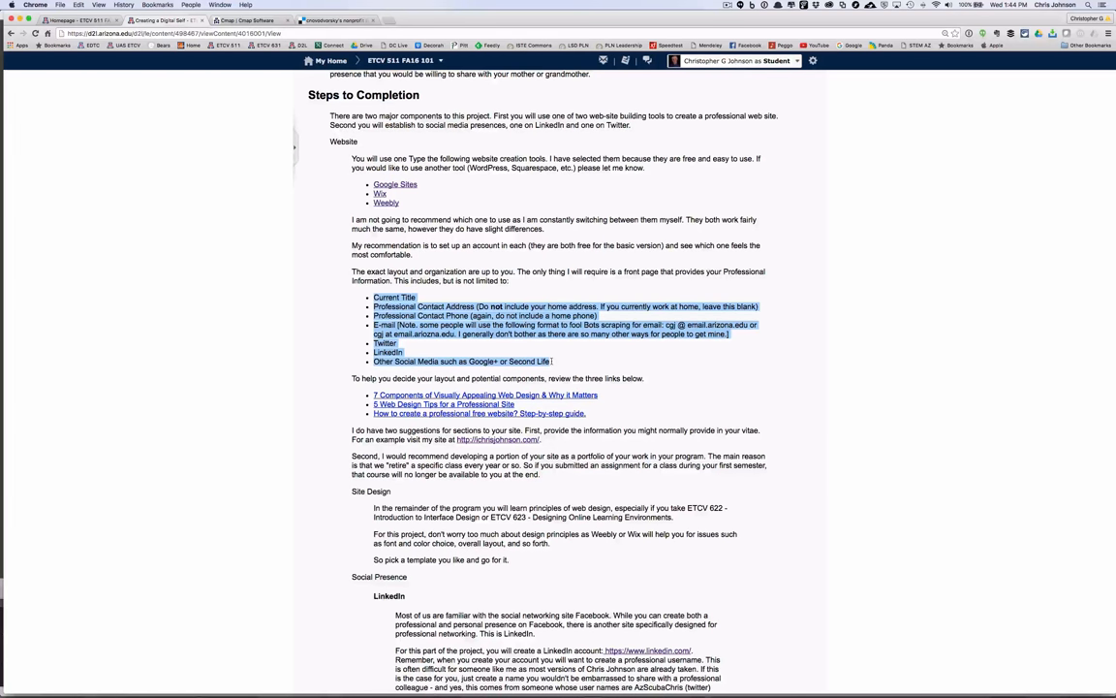
scroll(down, 3)
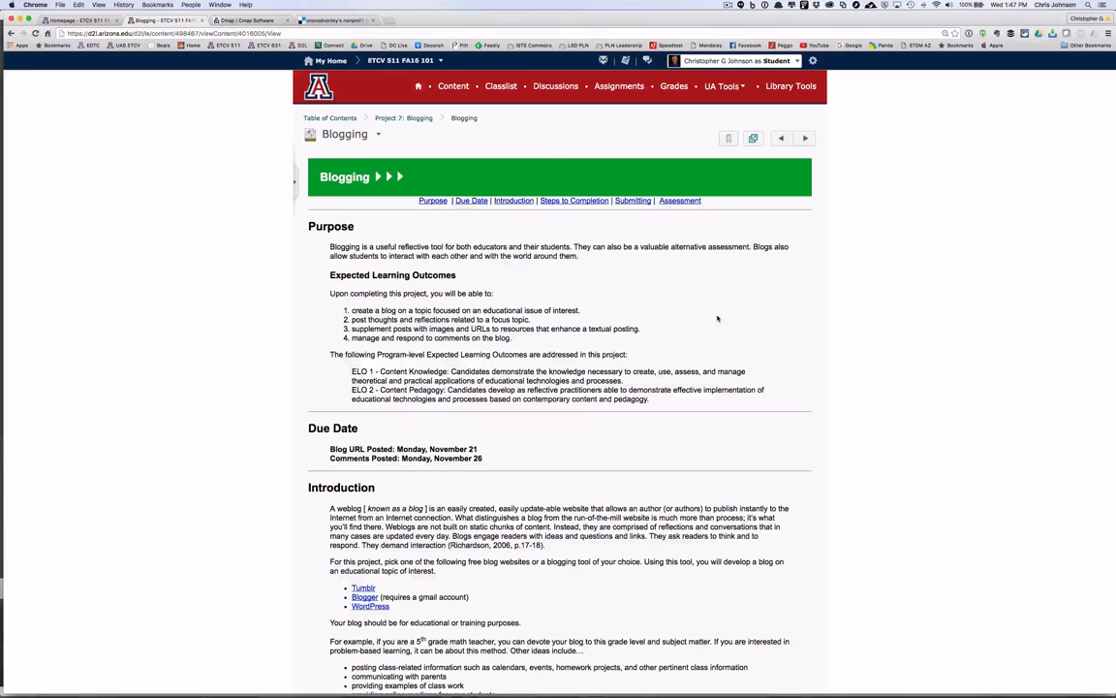
Scroll down the Blogging page through Purpose, Due Date and Introduction
scroll(down, 3)
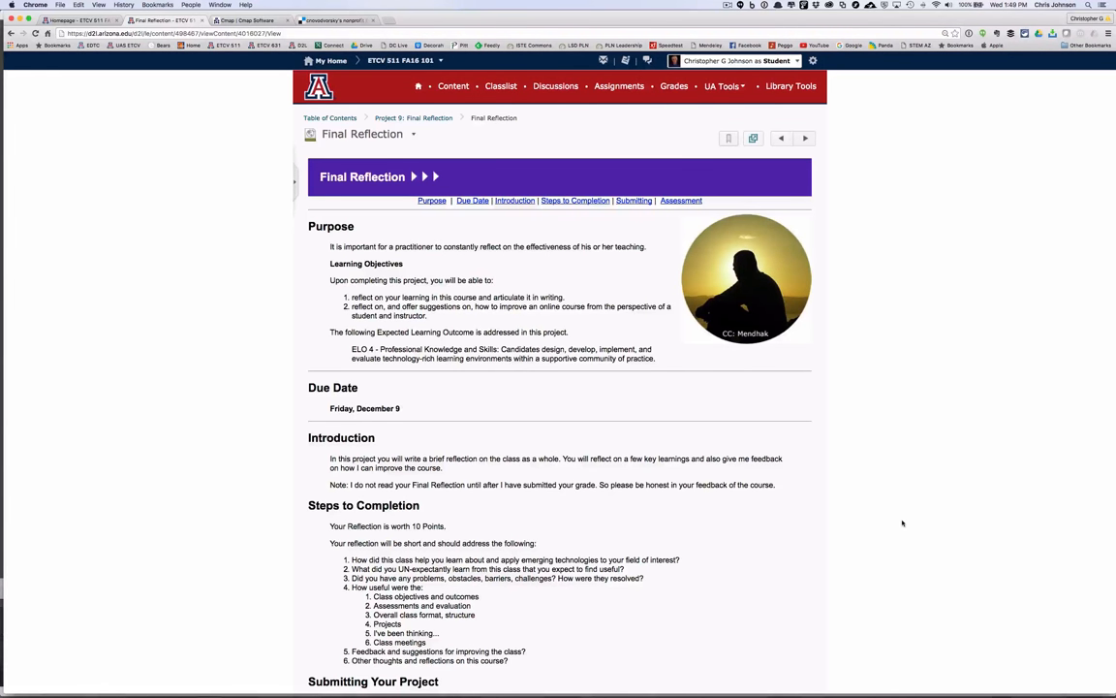
Scroll down the Final Reflection page to its Steps to Completion
scroll(down, 3)
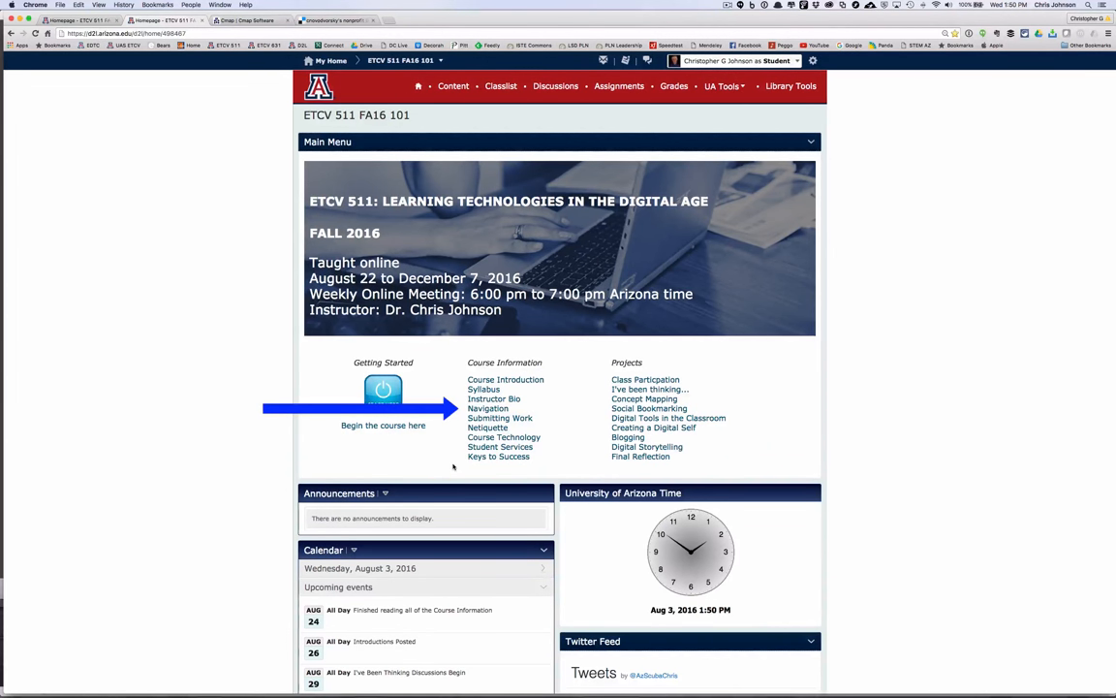
mouse_move(400, 466)
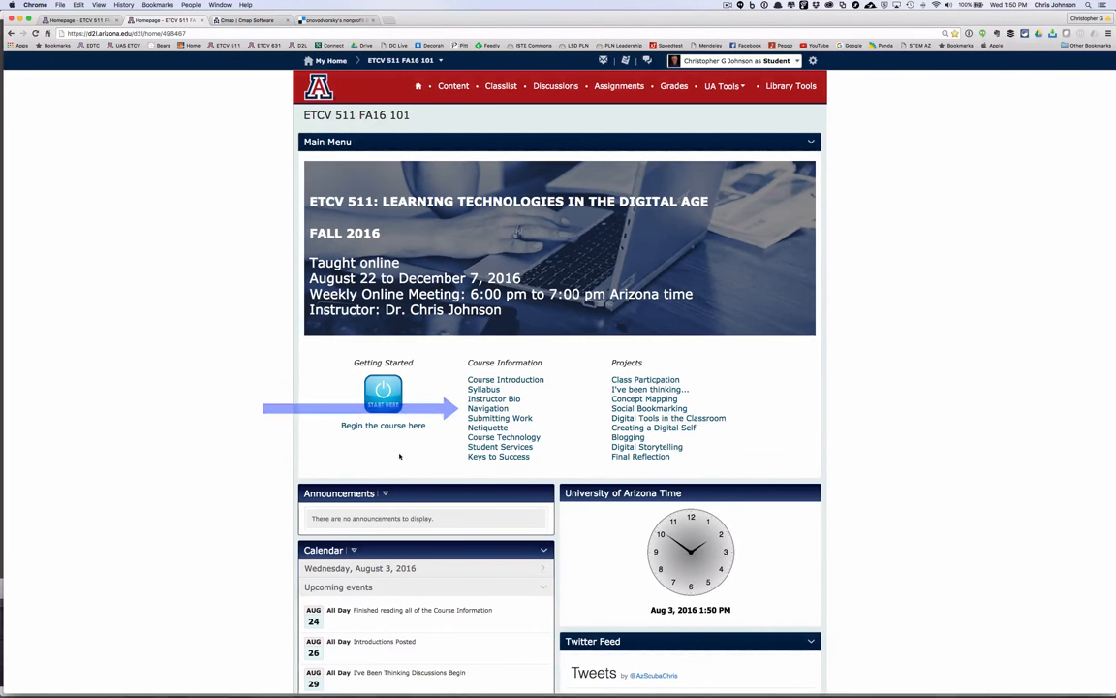